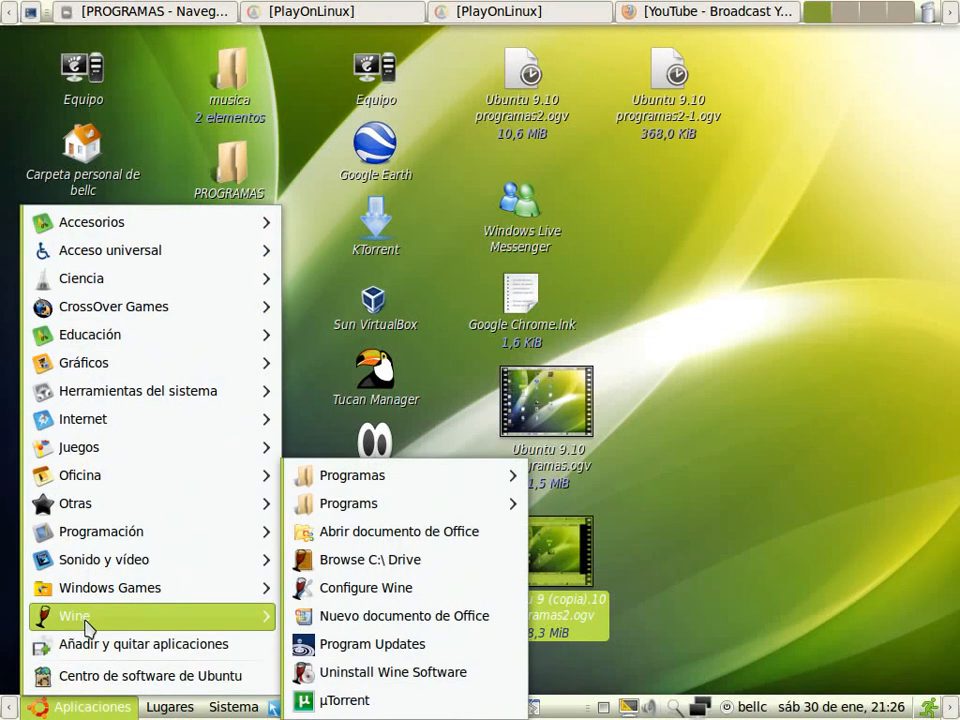
pyautogui.moveTo(386, 475)
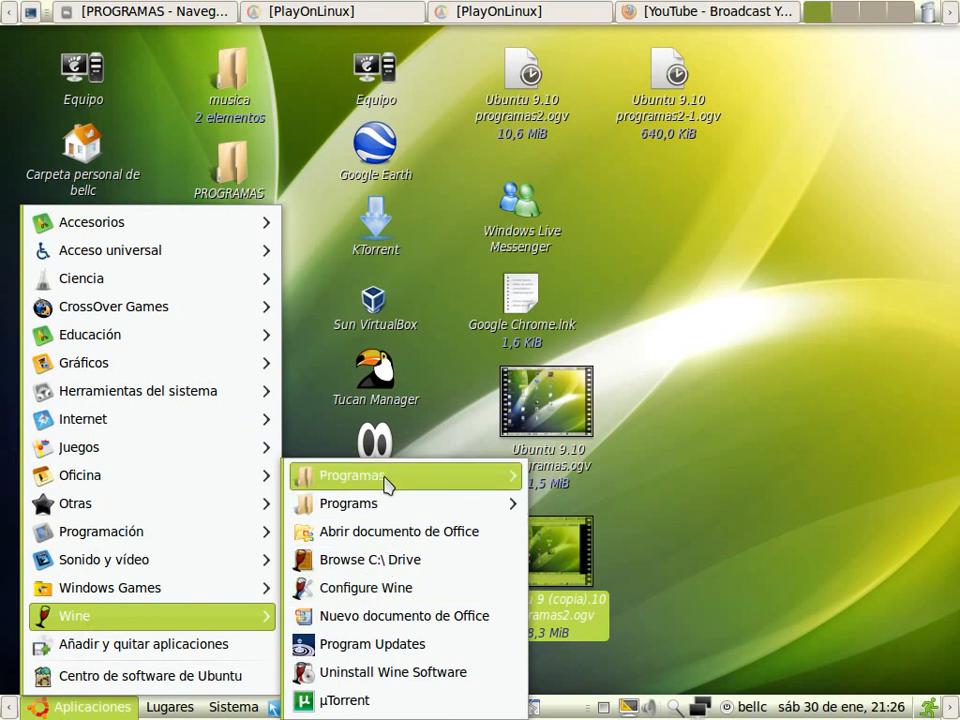
# - Browse the Aplicaciones submenus for Herramientas del sistema and Gráficos, scrolling through their programs
pyautogui.click(350, 475)
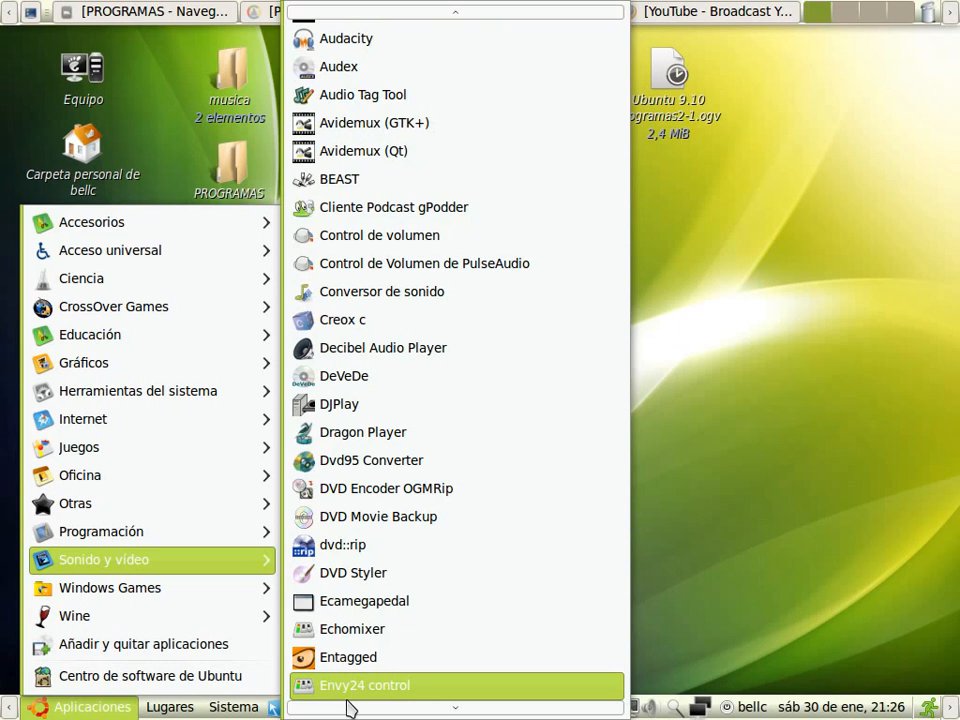
pyautogui.scroll(-3)
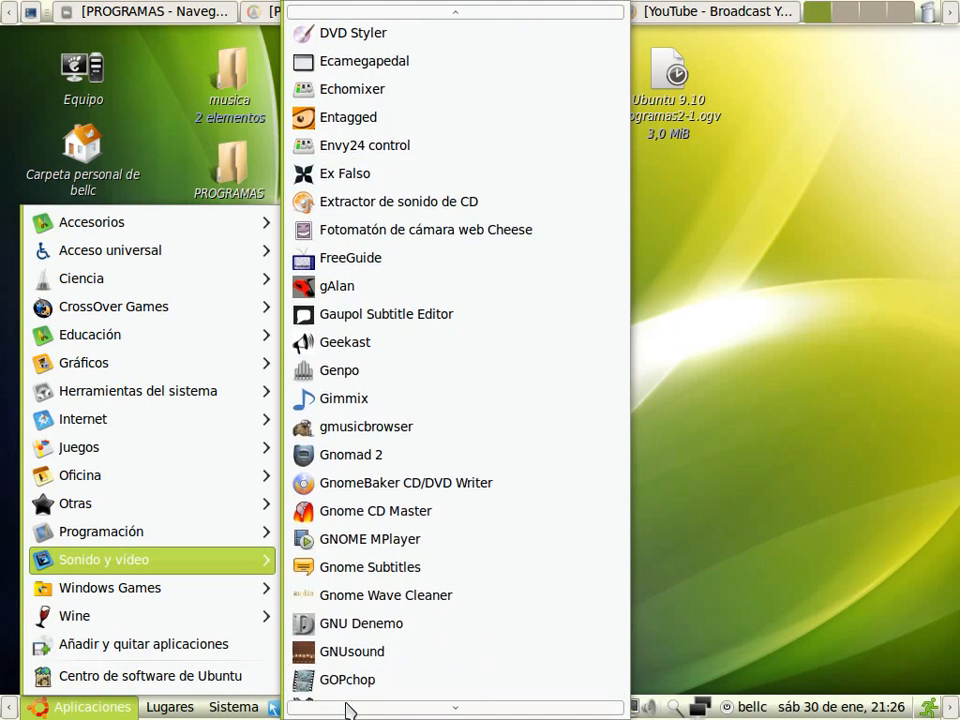
pyautogui.scroll(-3)
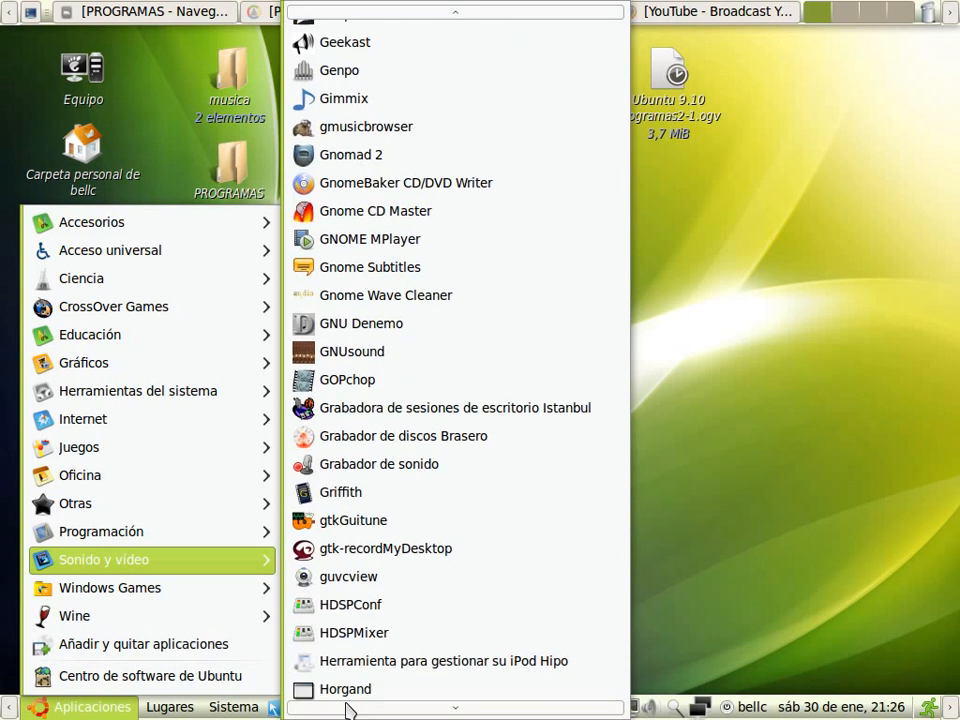
pyautogui.scroll(-3)
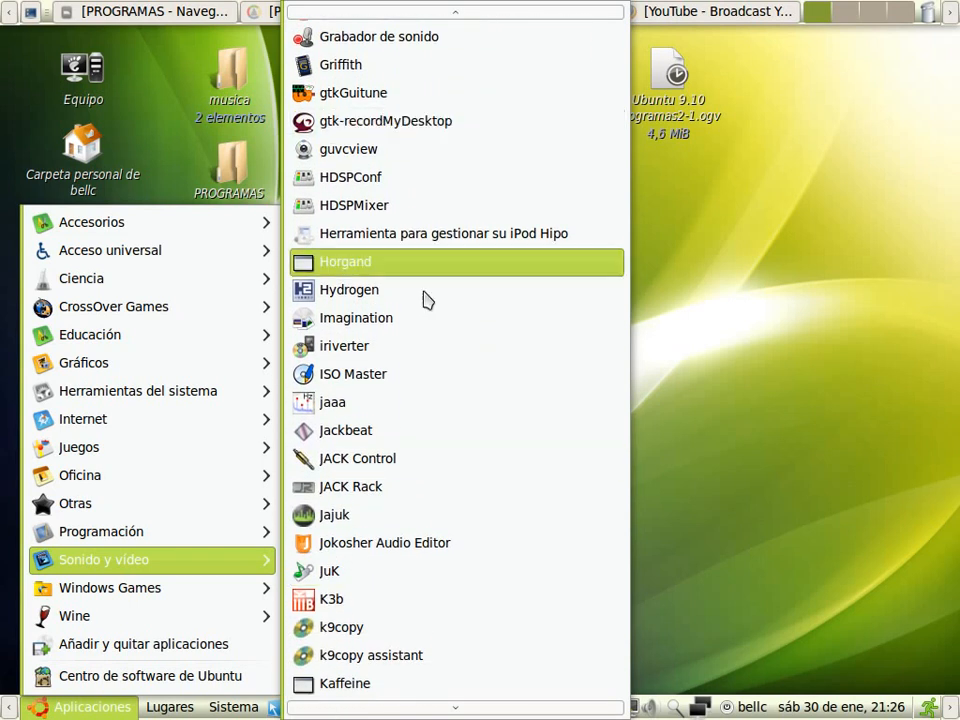
pyautogui.scroll(-3)
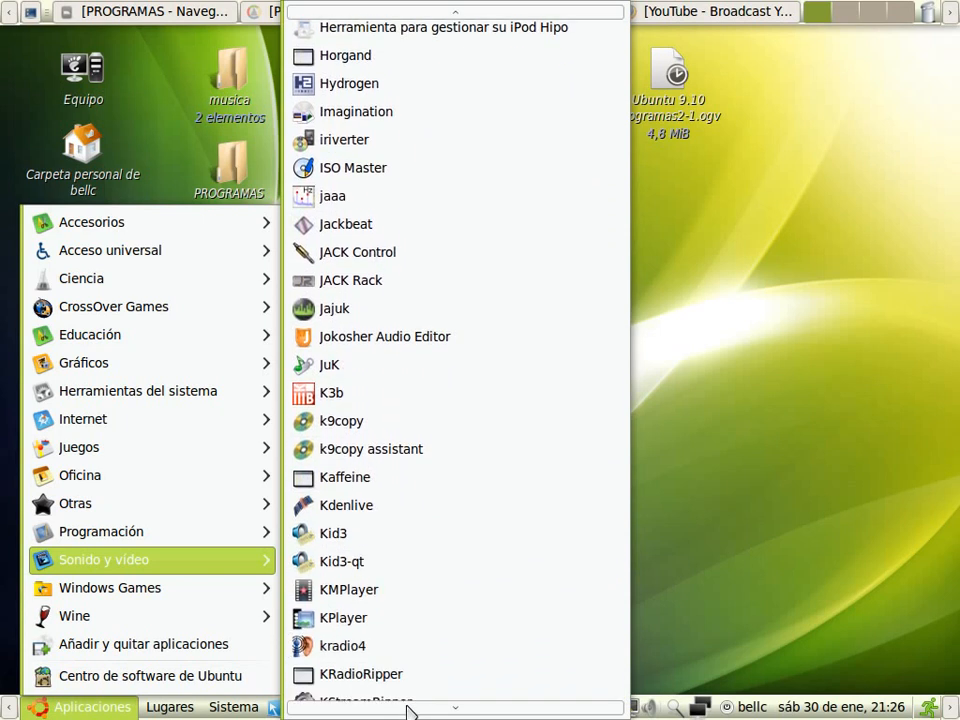
pyautogui.scroll(-3)
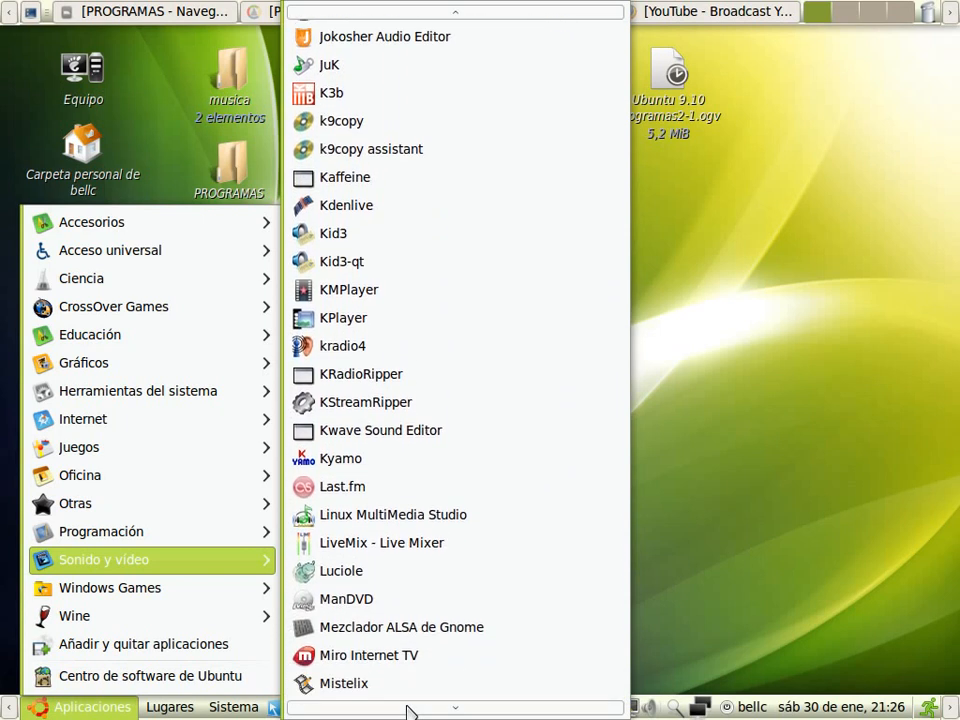
pyautogui.scroll(-3)
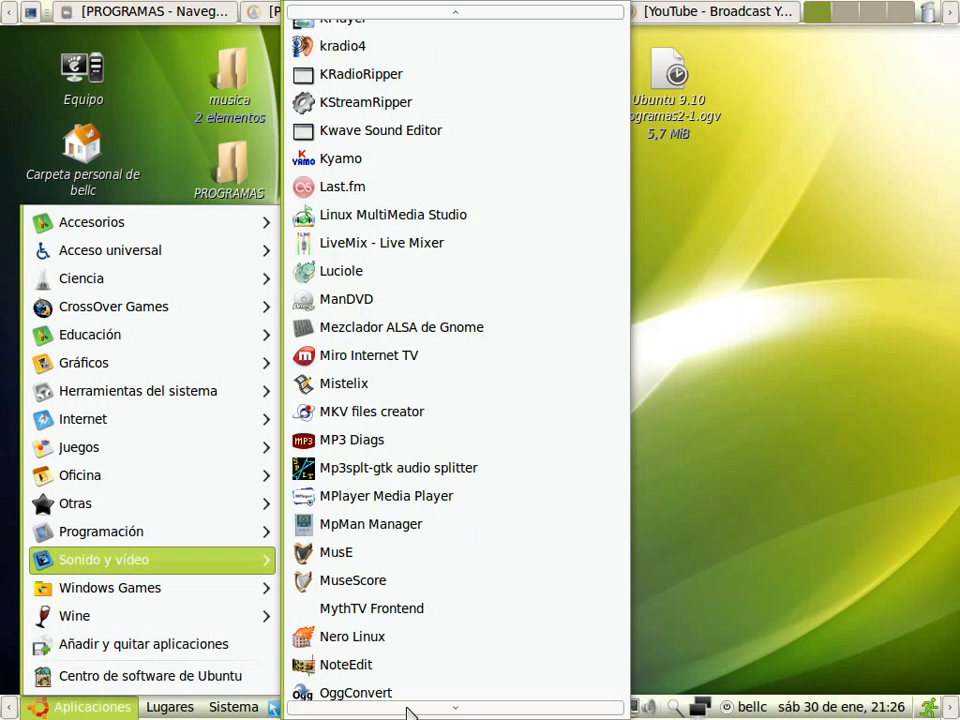
pyautogui.scroll(-3)
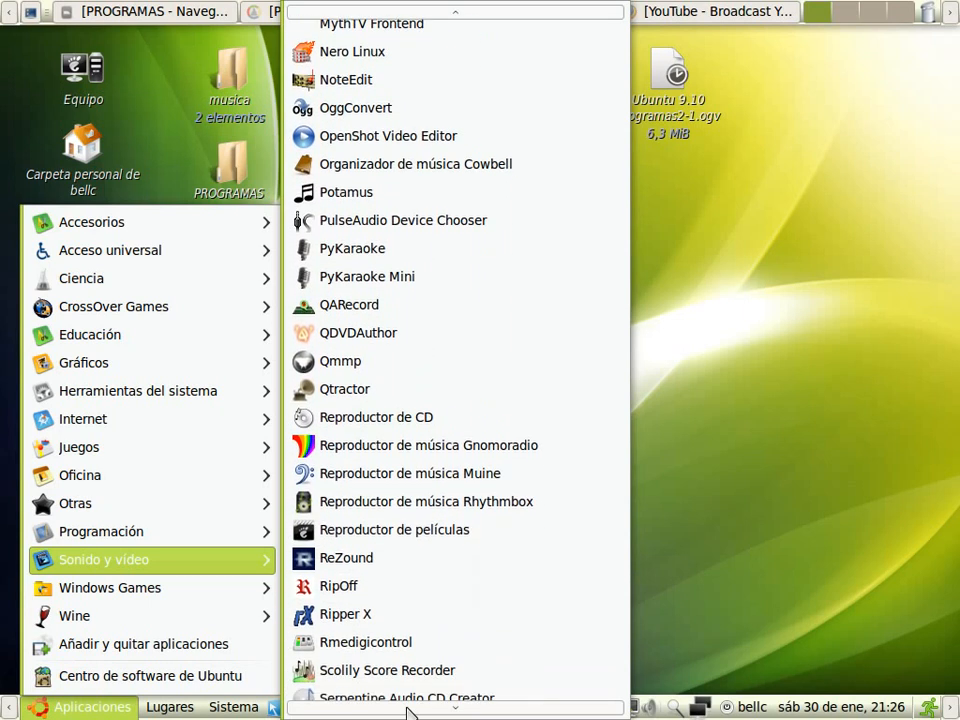
pyautogui.scroll(-3)
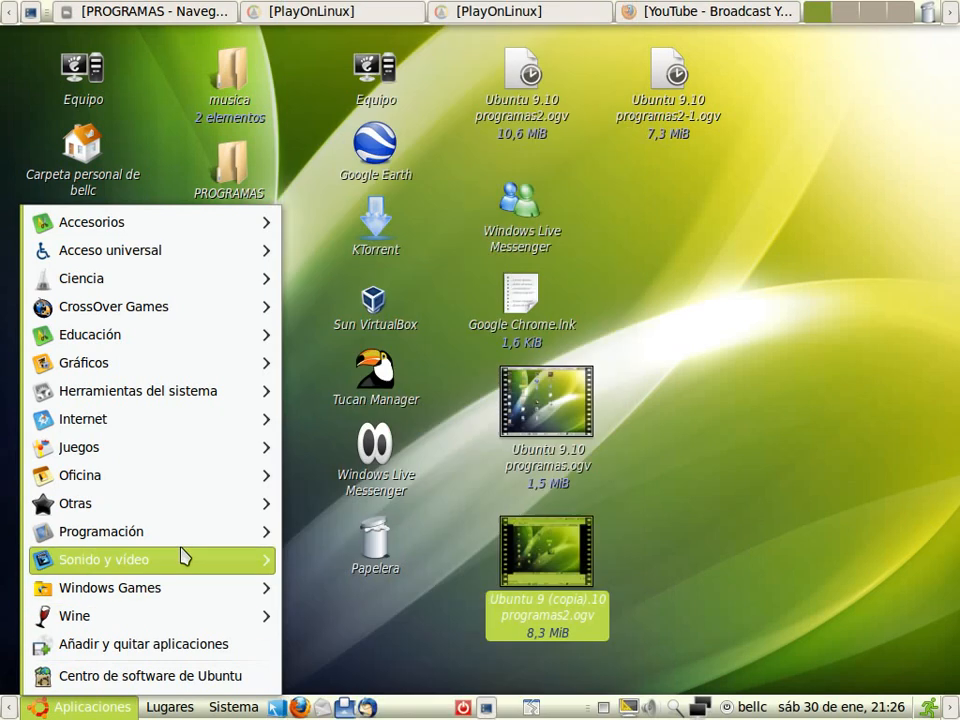
pyautogui.moveTo(101, 531)
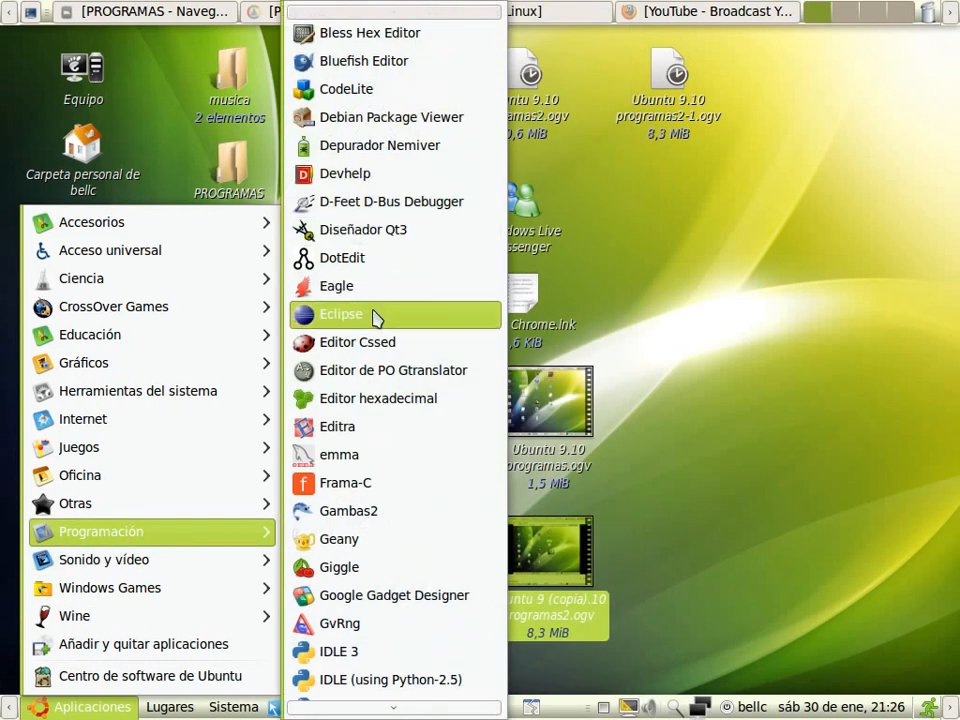
pyautogui.scroll(-3)
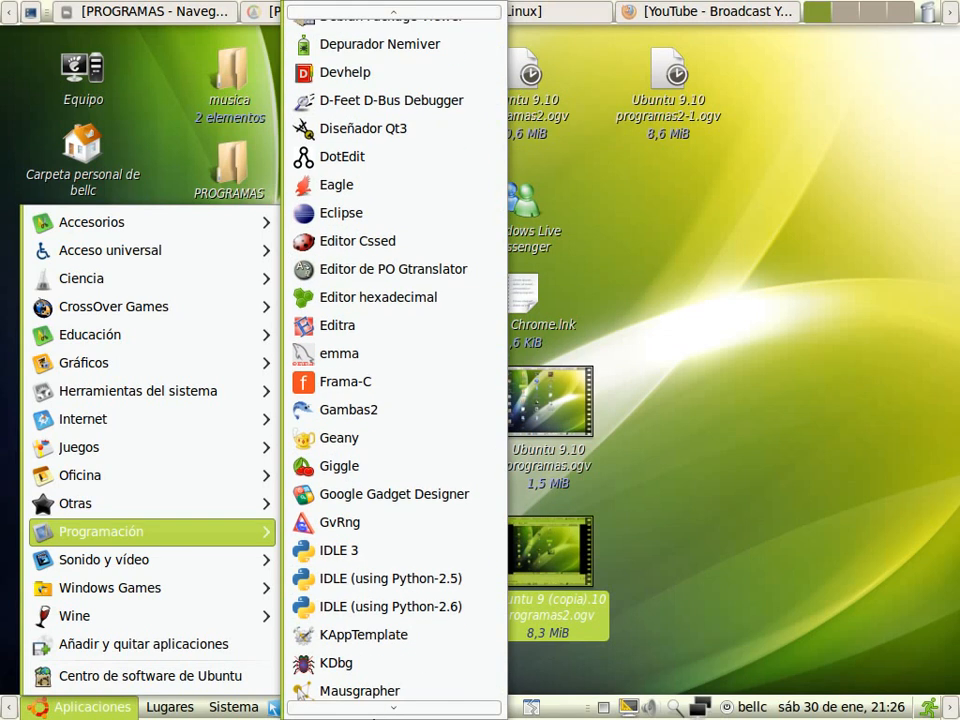
pyautogui.scroll(-3)
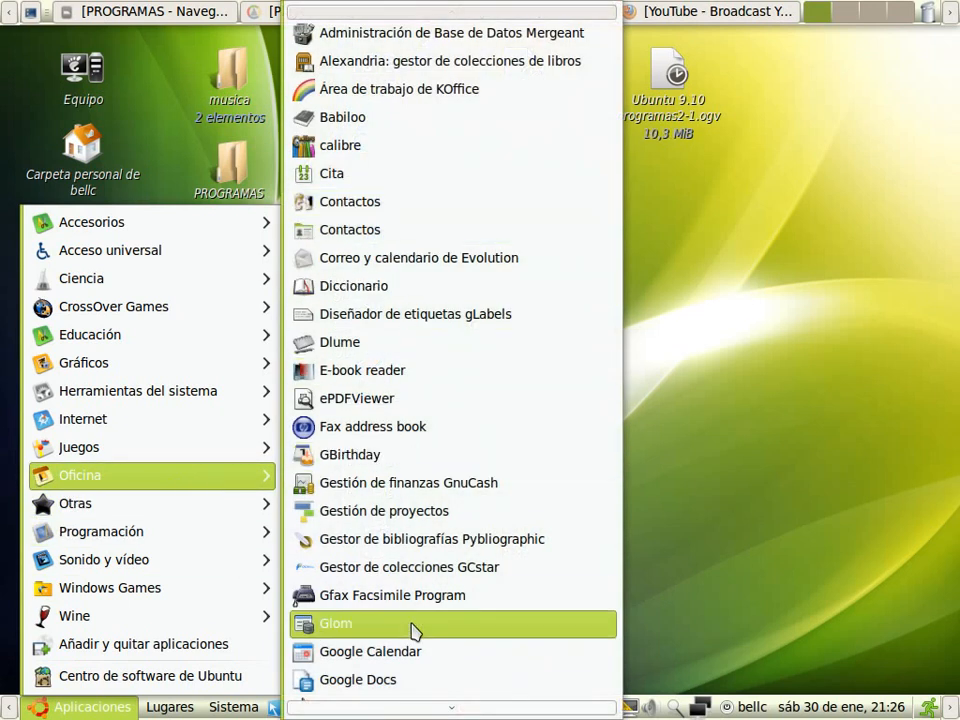
# - Scroll through the Ciencia and Accesorios program lists
pyautogui.scroll(-3)
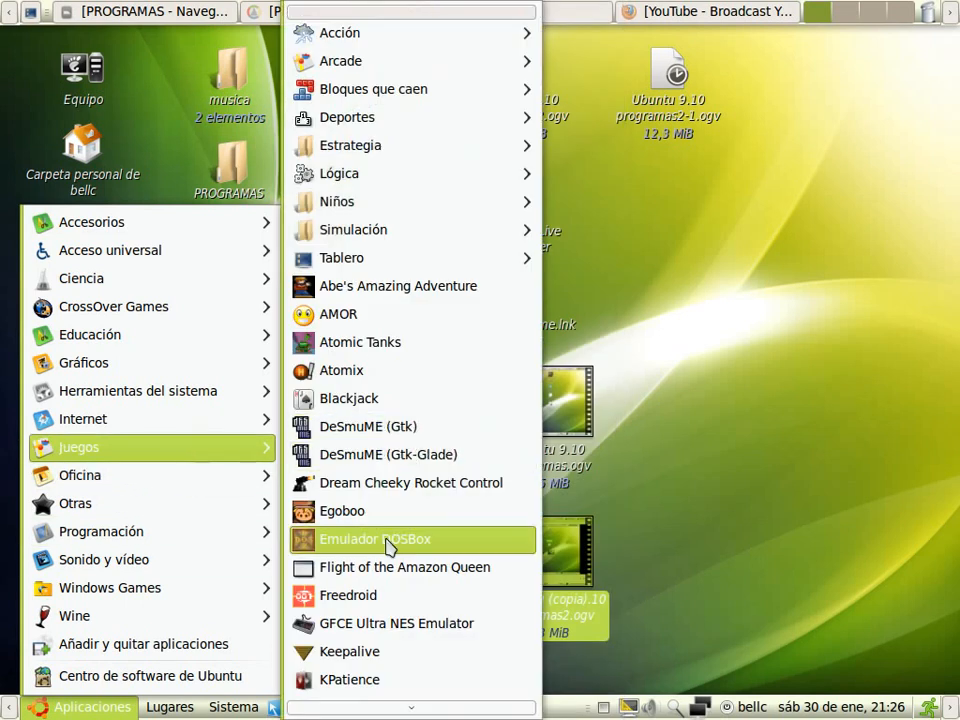
pyautogui.scroll(-3)
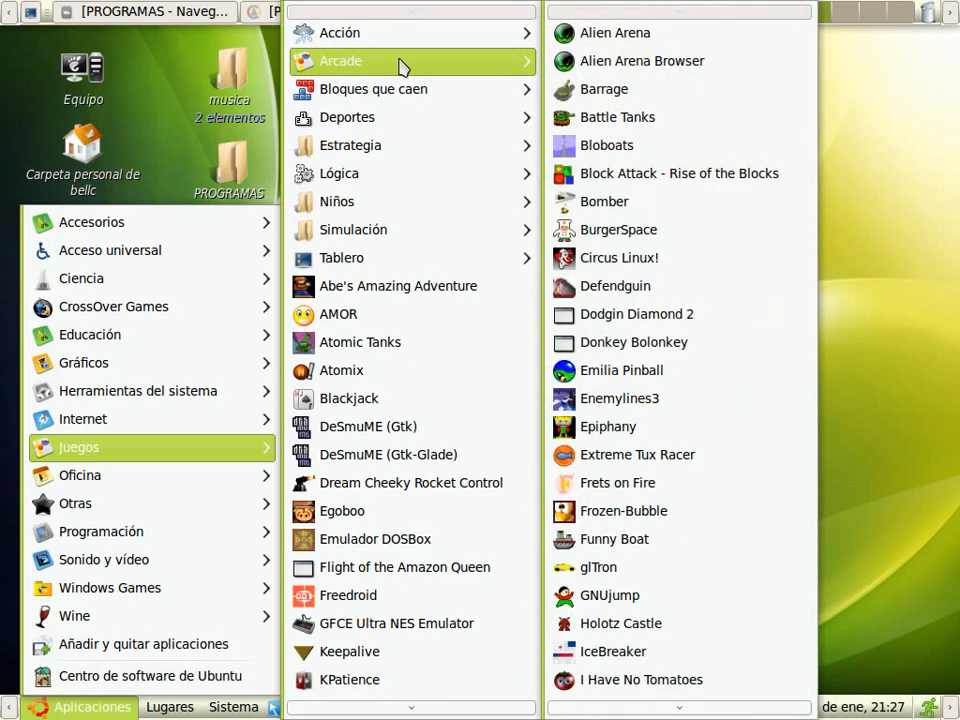
pyautogui.scroll(-3)
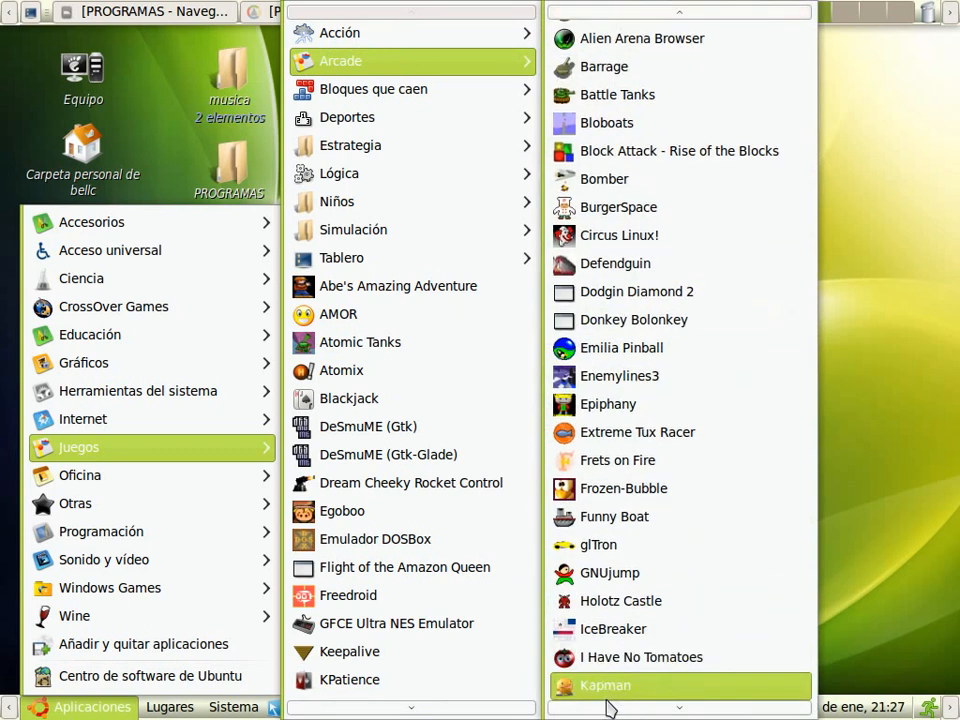
pyautogui.scroll(-3)
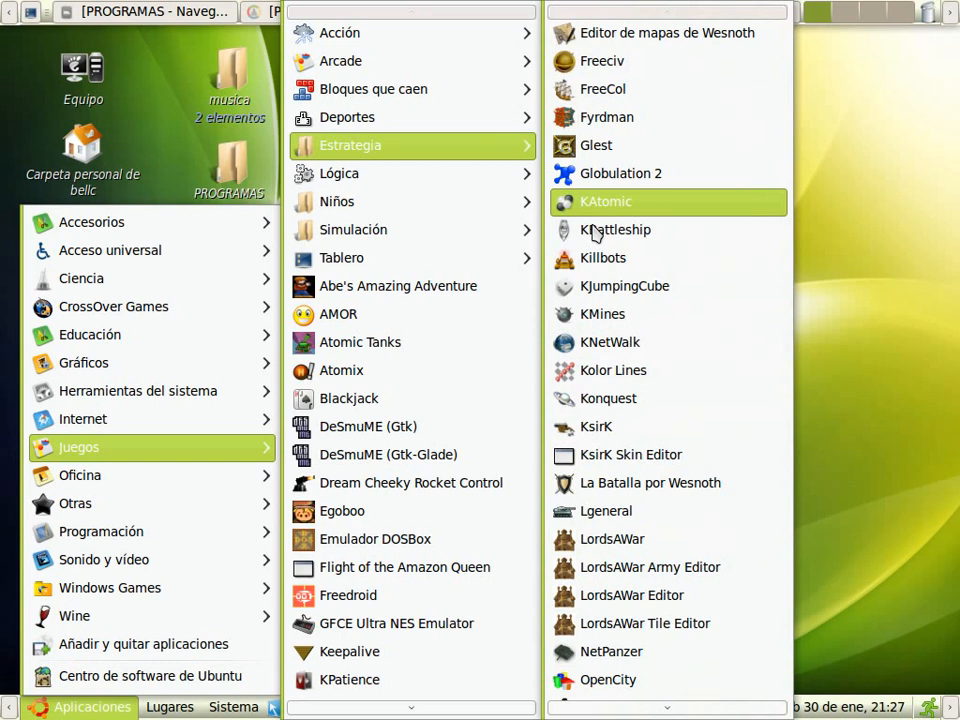
pyautogui.scroll(-3)
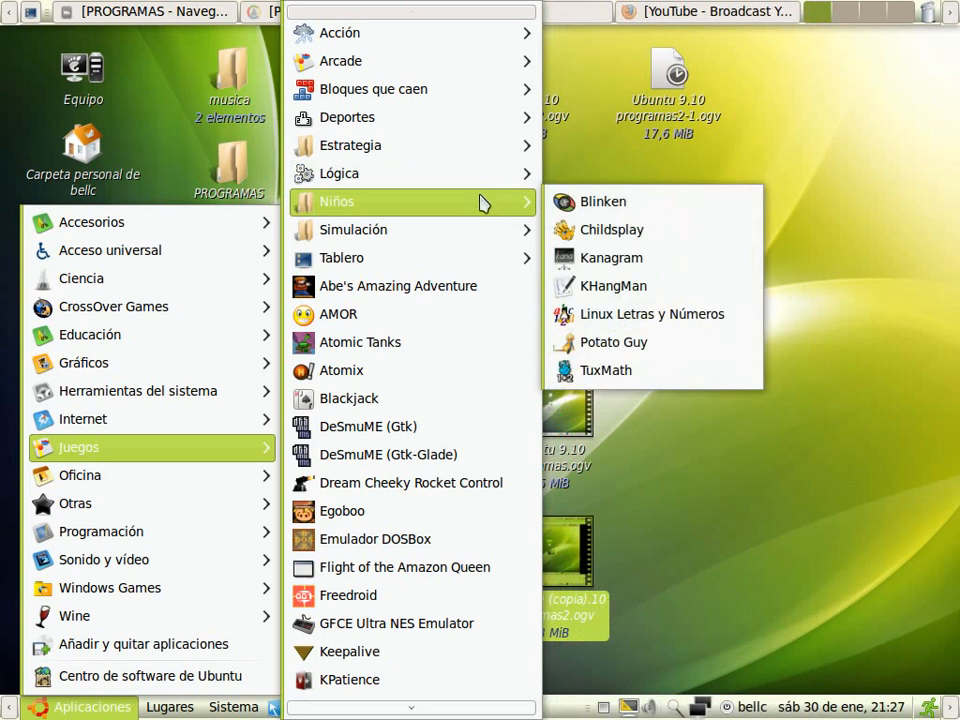
pyautogui.moveTo(428, 258)
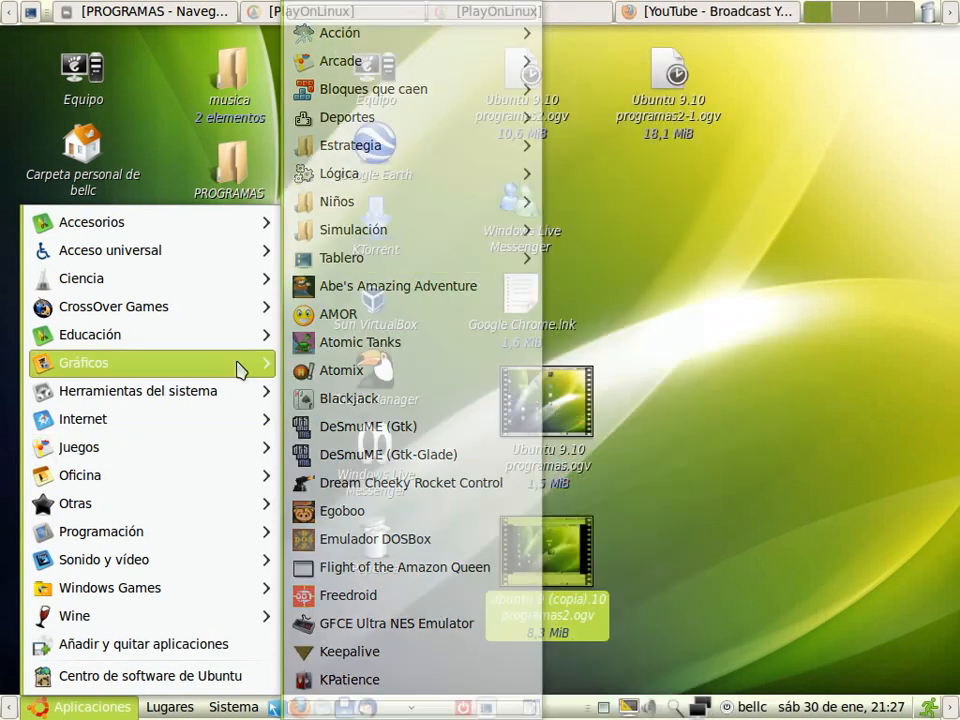
# - Bring up the Sistema menu and scroll through its settings and administration choices
pyautogui.click(83, 419)
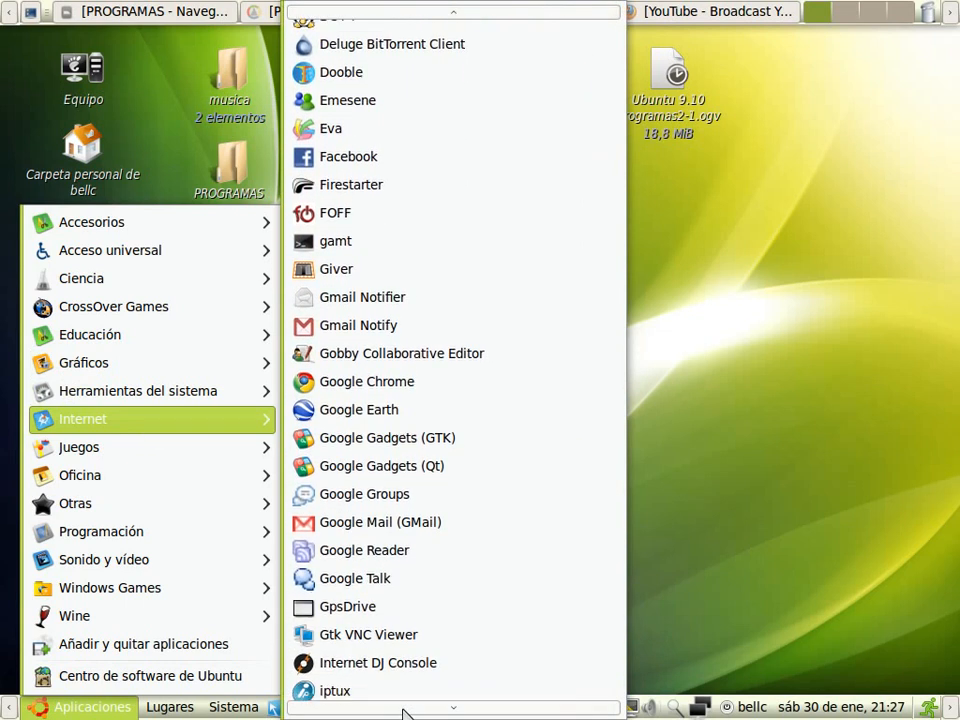
pyautogui.scroll(-3)
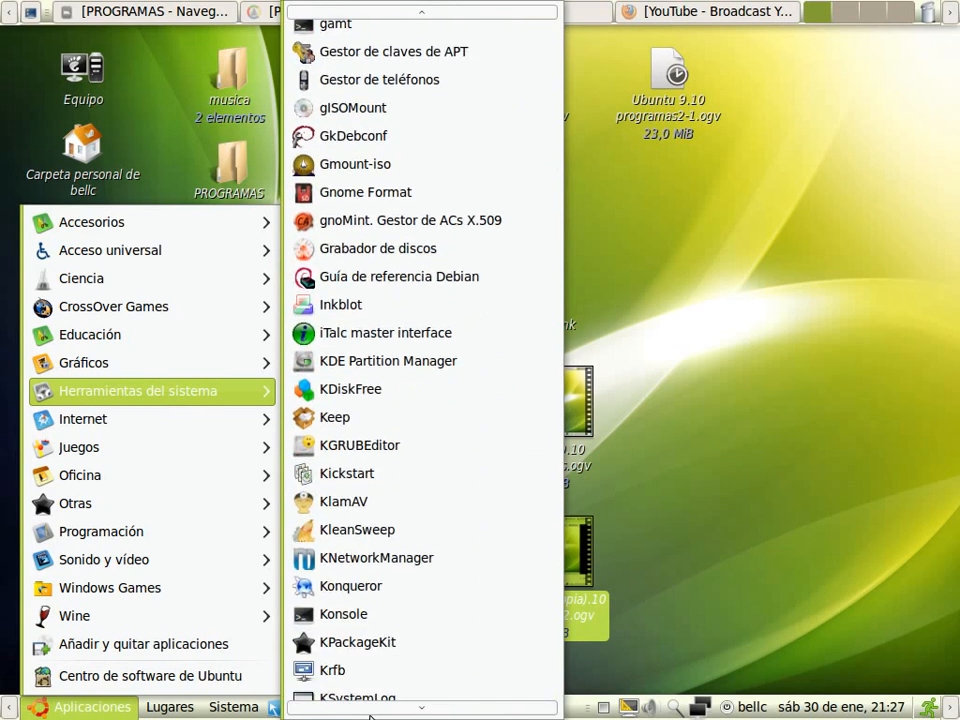
pyautogui.scroll(-3)
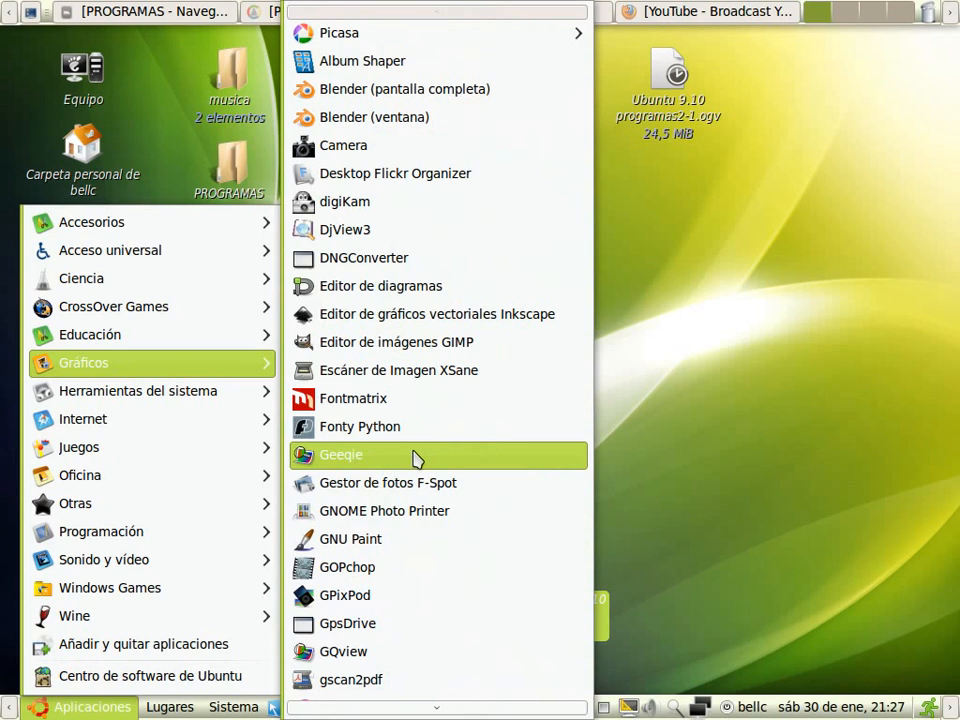
pyautogui.scroll(-3)
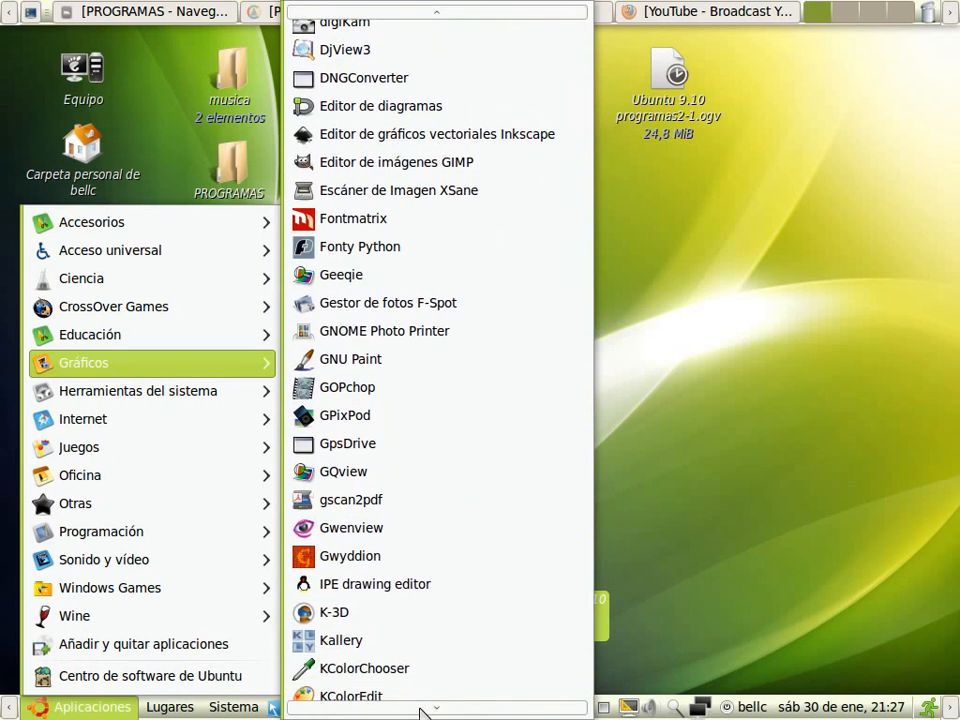
pyautogui.scroll(-3)
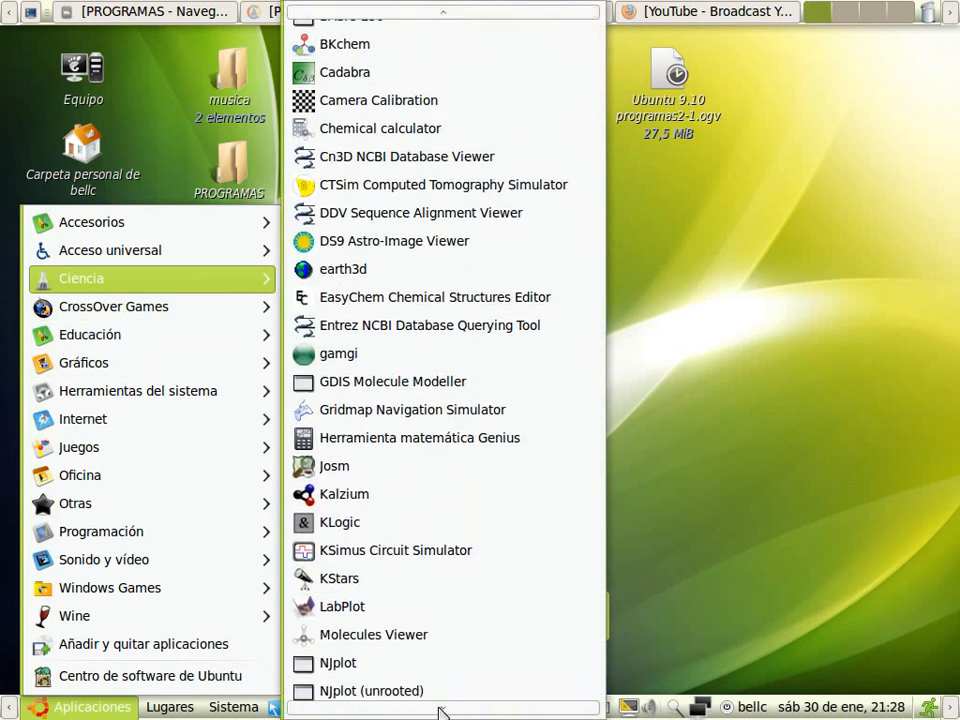
pyautogui.scroll(-3)
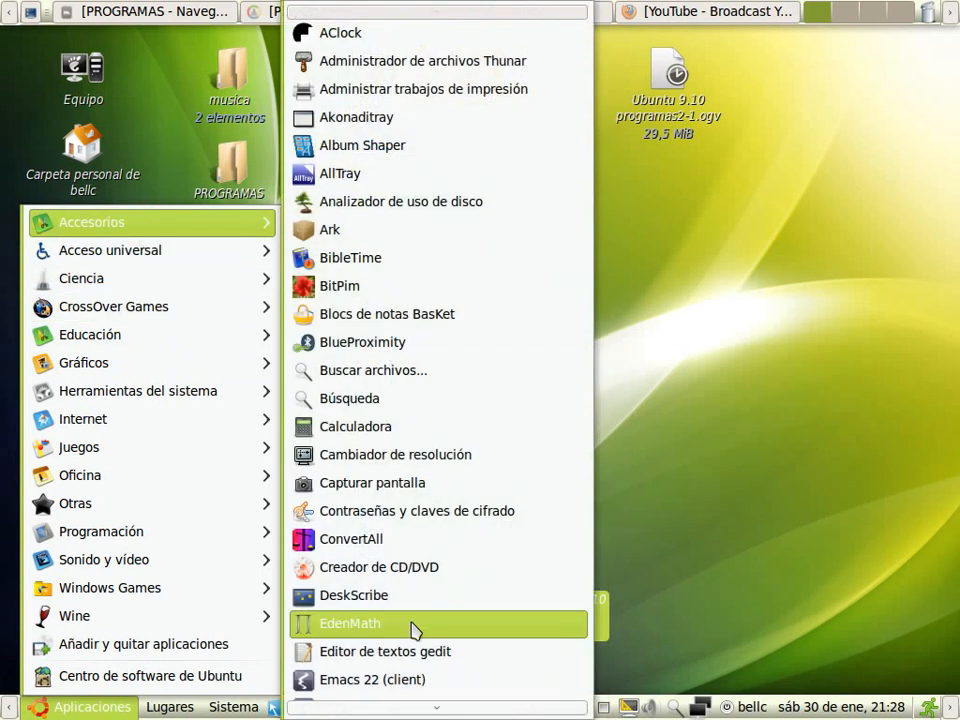
pyautogui.scroll(-3)
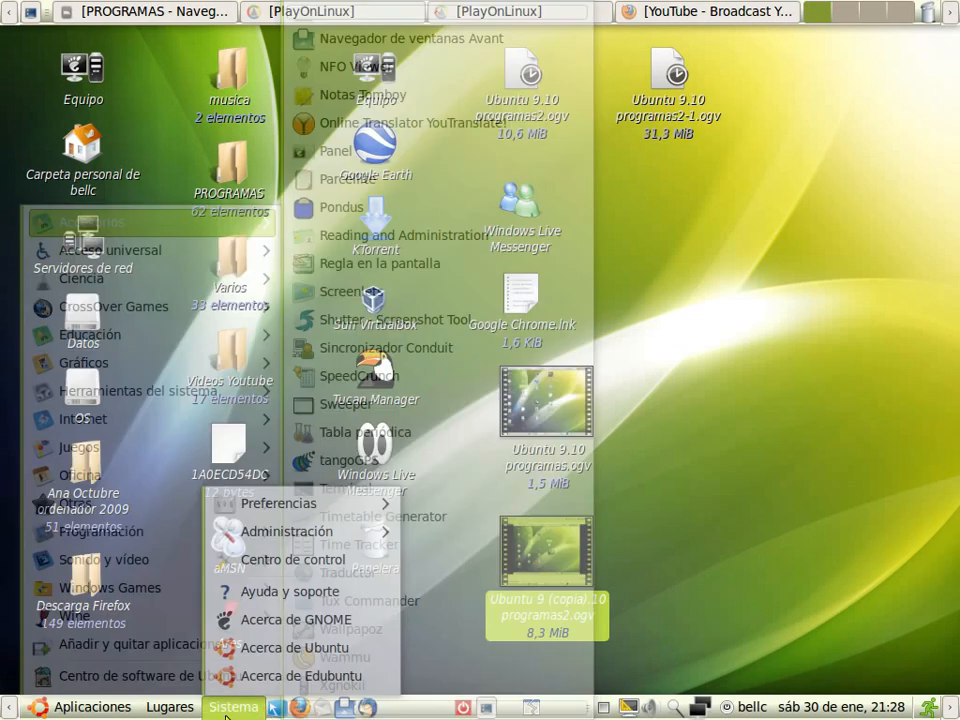
# - Show the Sistema > Administración list of tools, from boot manager to printers
pyautogui.click(287, 531)
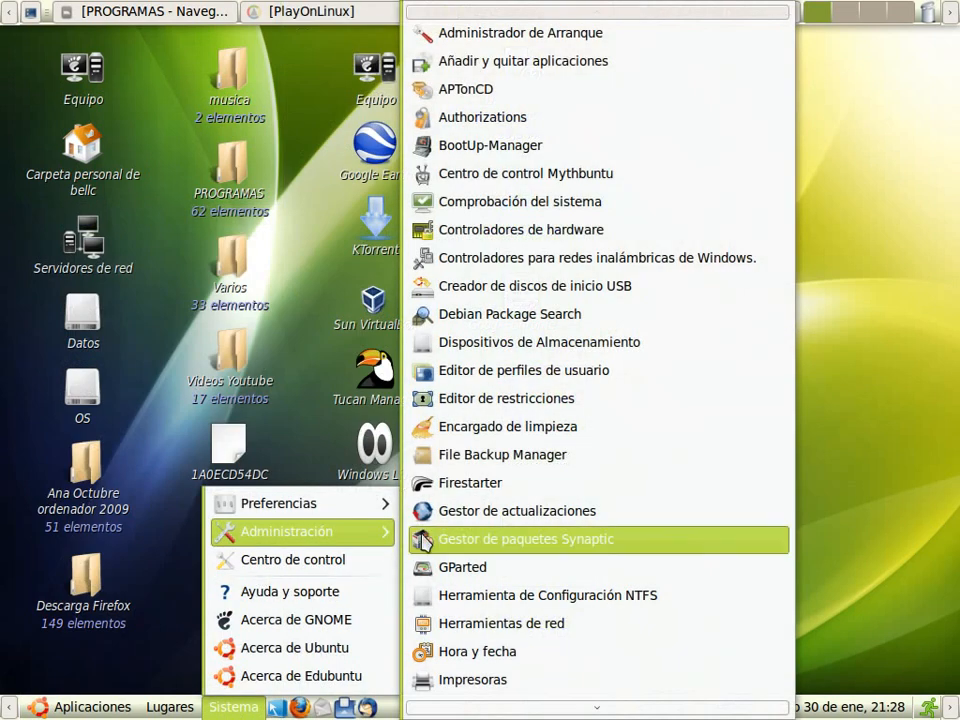
pyautogui.moveTo(516, 557)
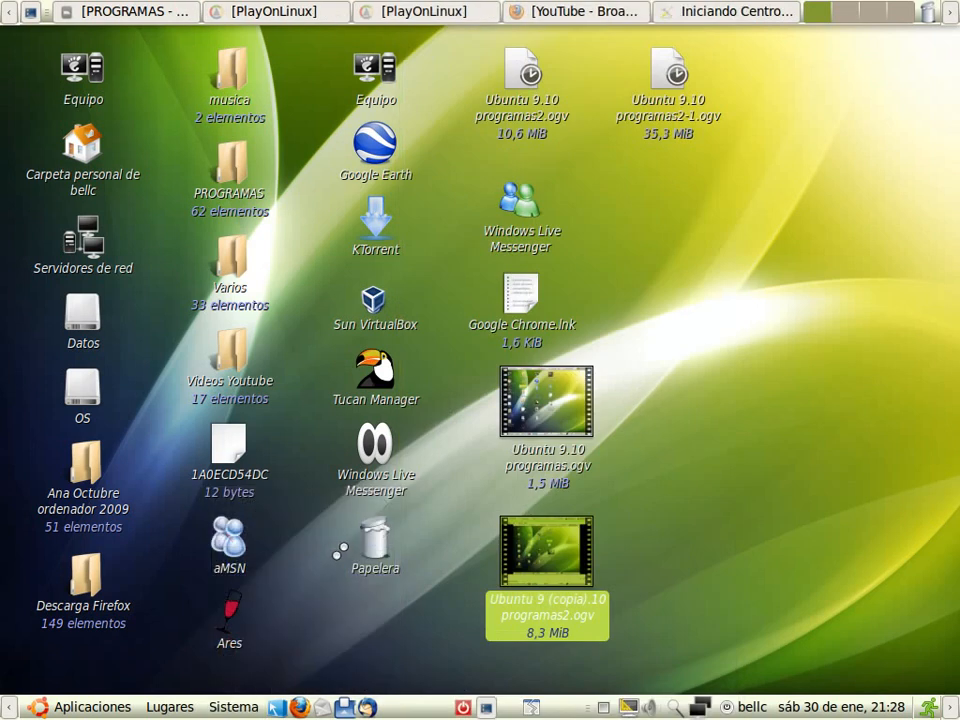
# - Scroll the Centro de control item list from networking down to Otras
pyautogui.click(743, 10)
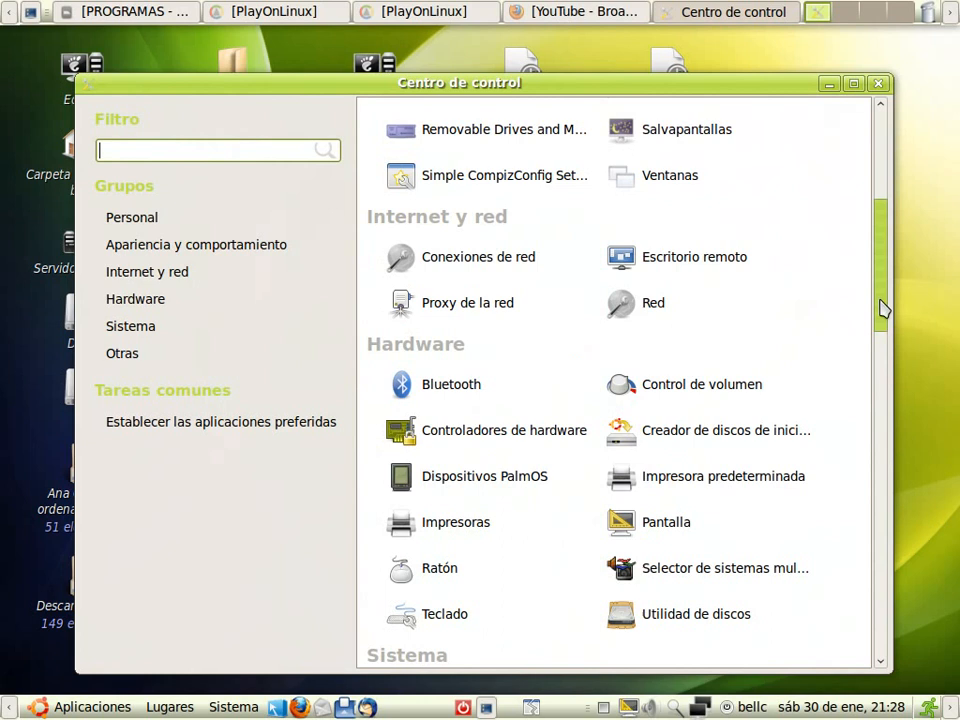
pyautogui.scroll(-3)
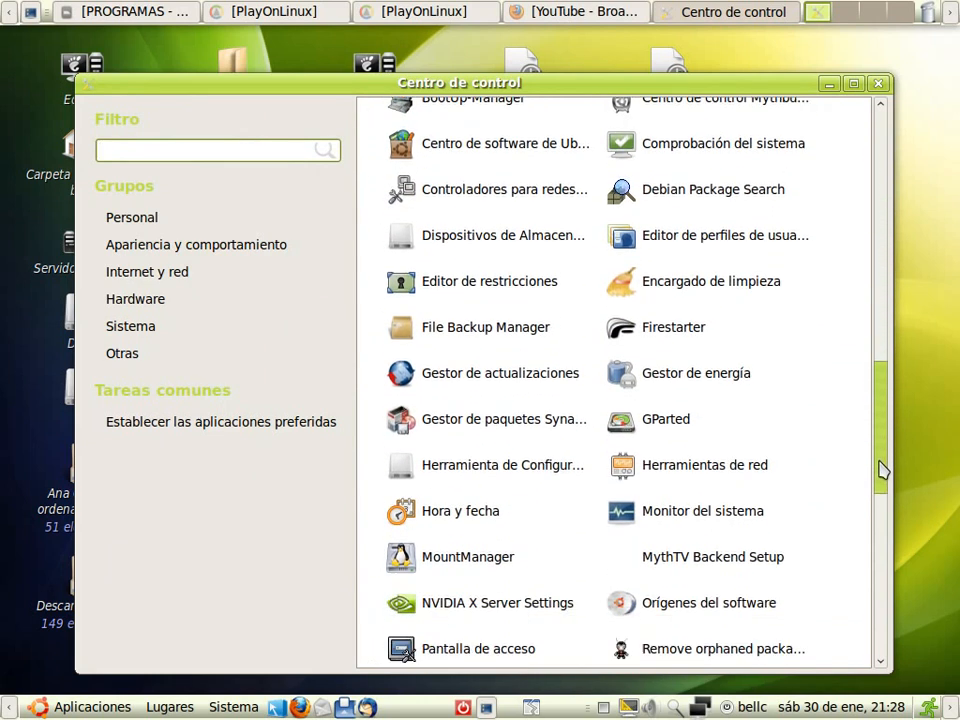
pyautogui.scroll(-3)
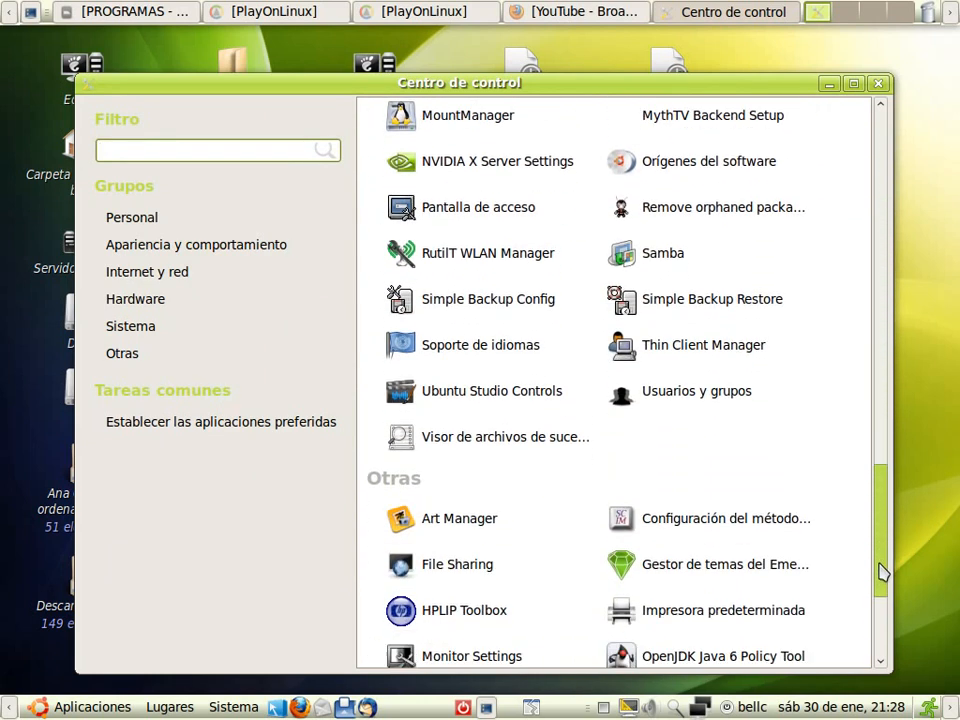
pyautogui.scroll(-3)
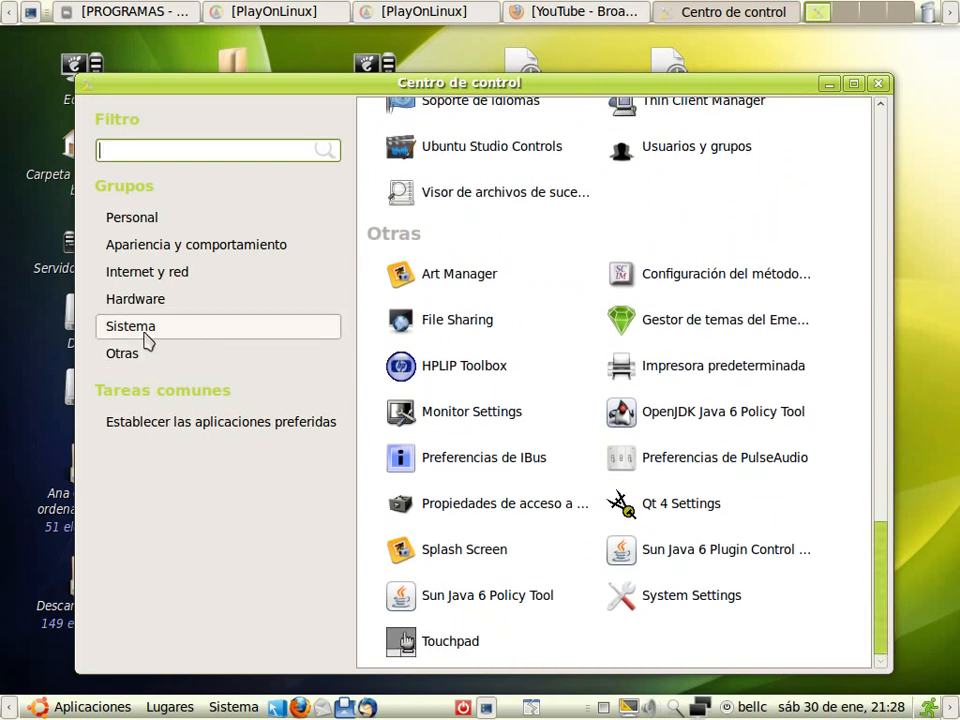
# - Jump to the Sistema and then Hardware groups in the left pane
pyautogui.click(135, 325)
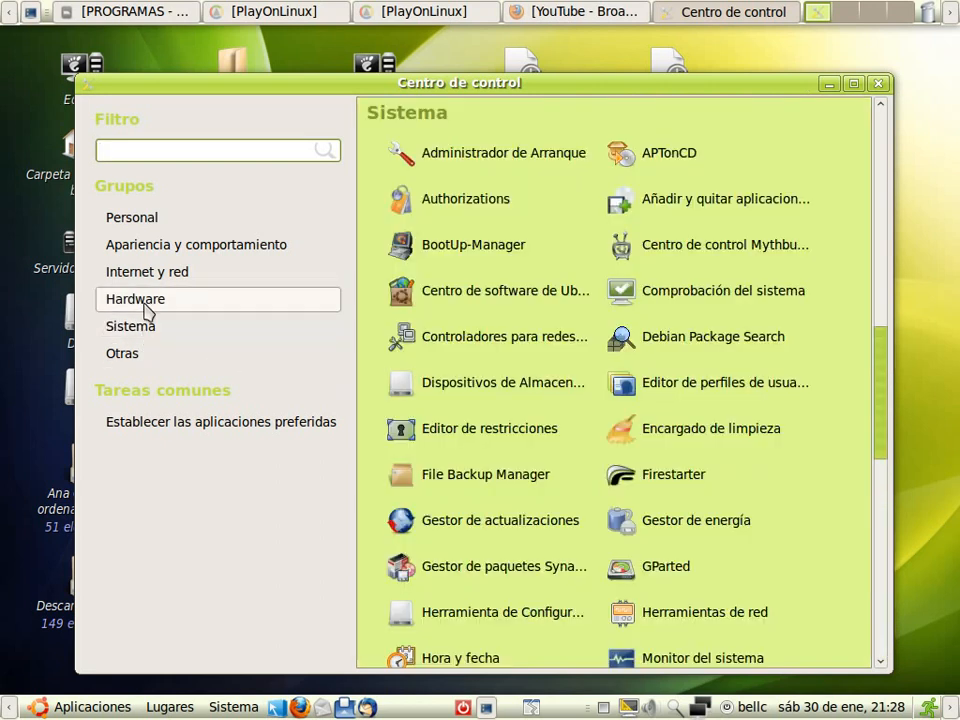
pyautogui.click(147, 271)
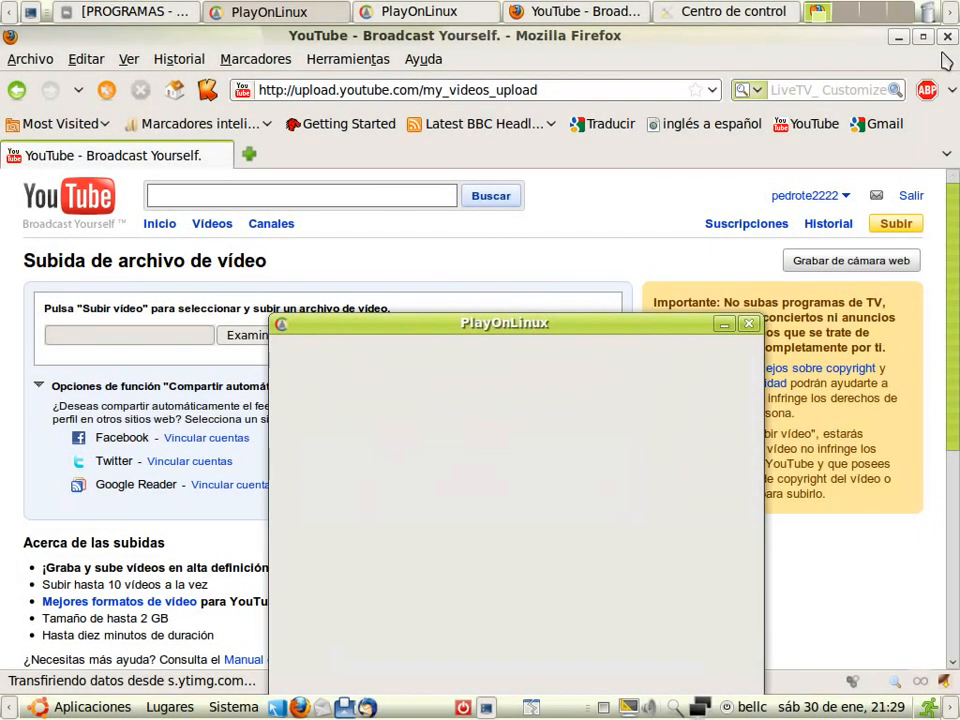
pyautogui.moveTo(735, 305)
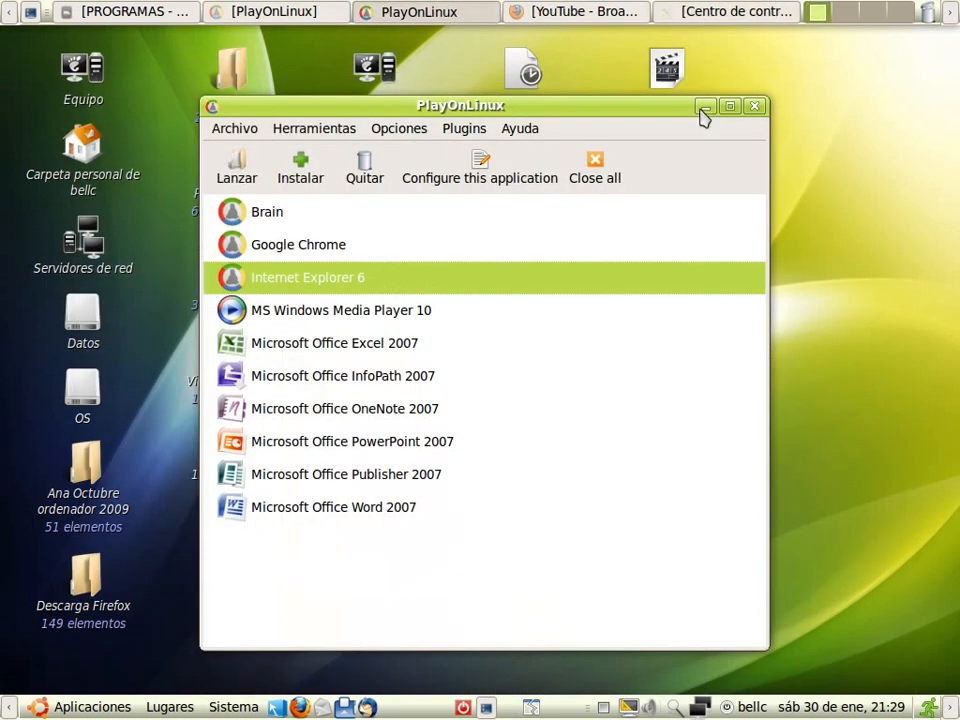
# - Minimize the PlayOnLinux window listing Internet Explorer 6 and Office 2007
pyautogui.click(703, 106)
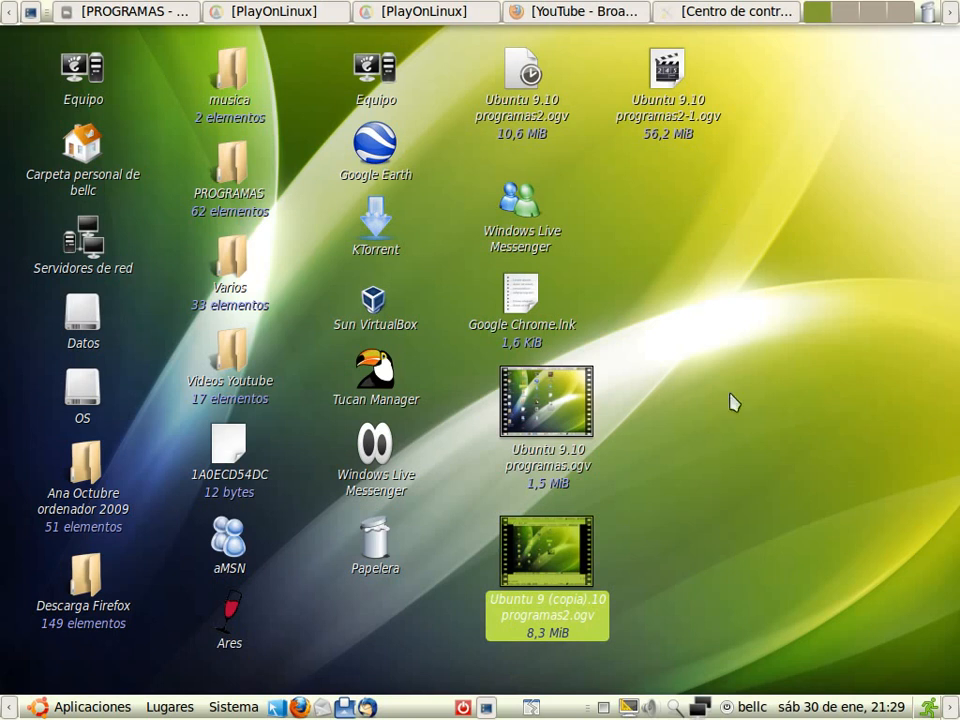
pyautogui.click(374, 300)
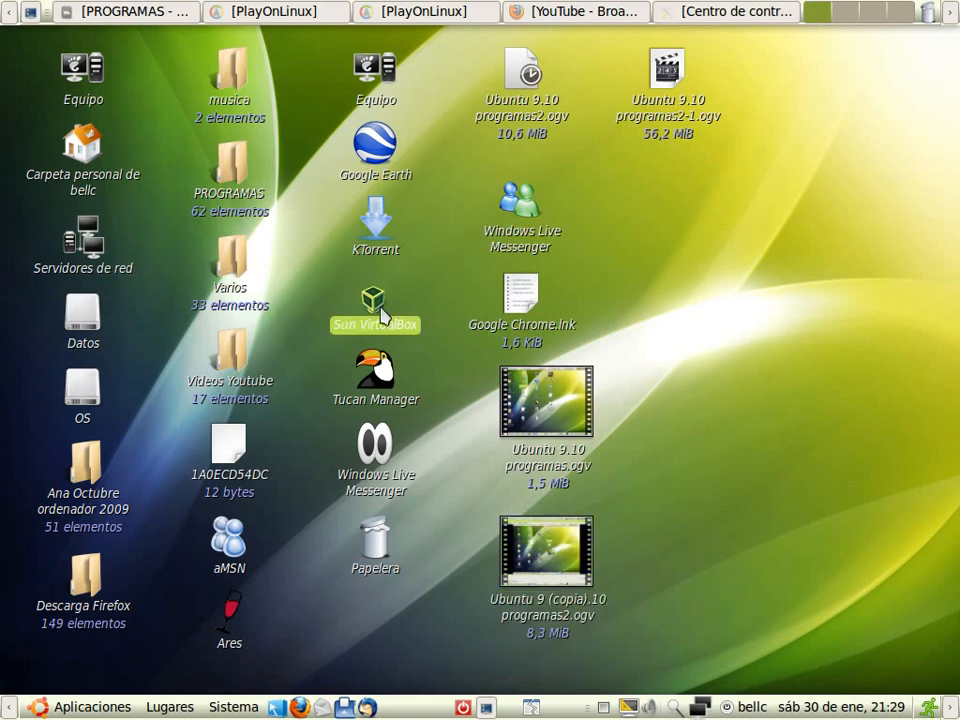
pyautogui.doubleClick(375, 295)
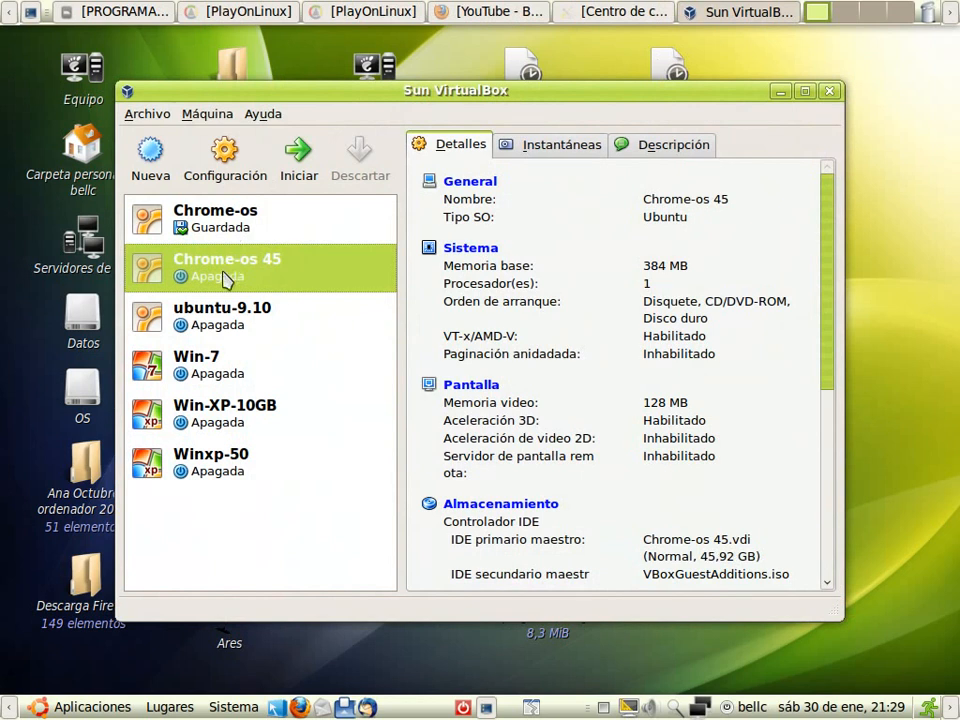
pyautogui.moveTo(209, 471)
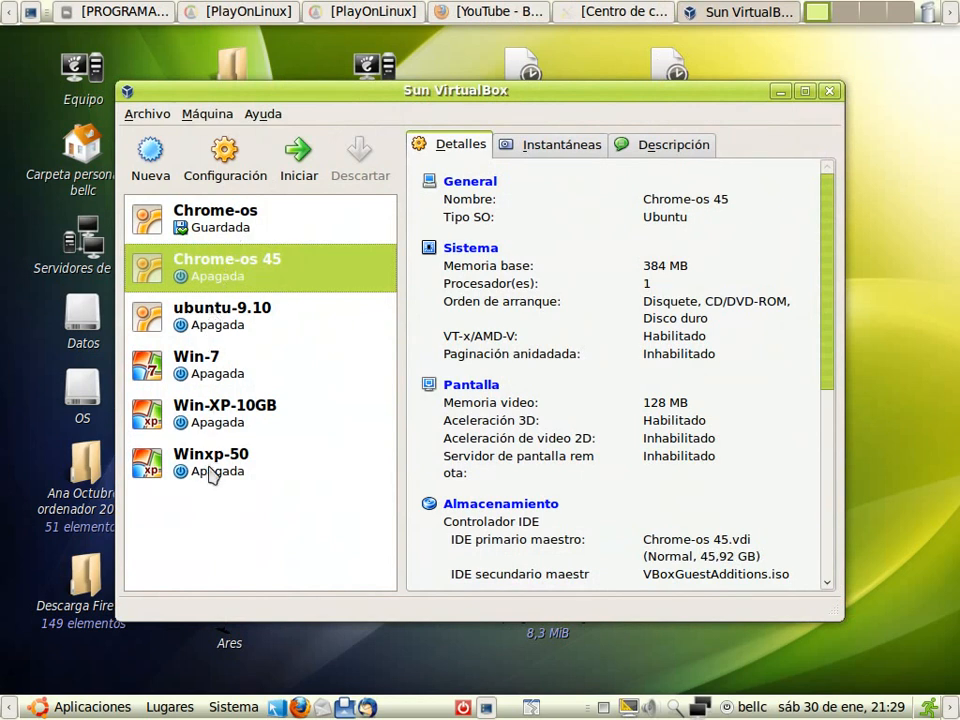
pyautogui.click(828, 90)
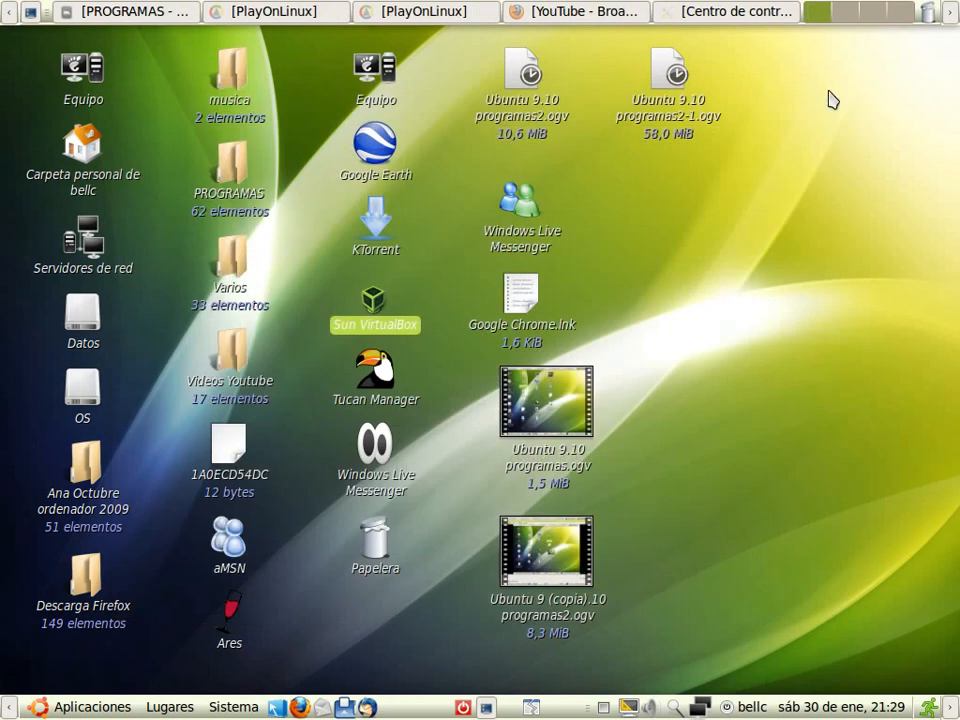